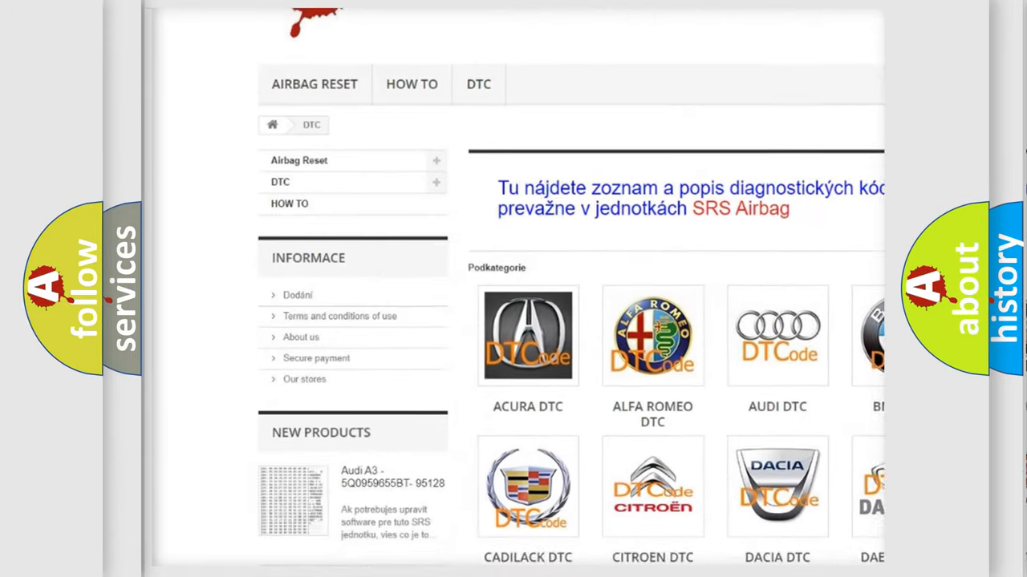
{"action": "scroll", "scroll_direction": "down", "scroll_amount": 3}
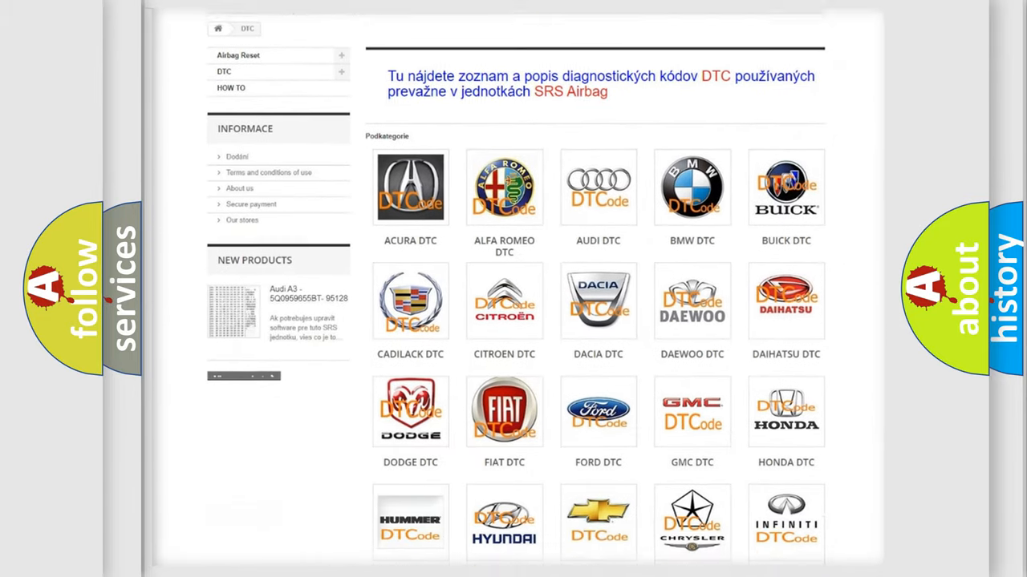
{"action": "scroll", "scroll_direction": "down", "scroll_amount": 3}
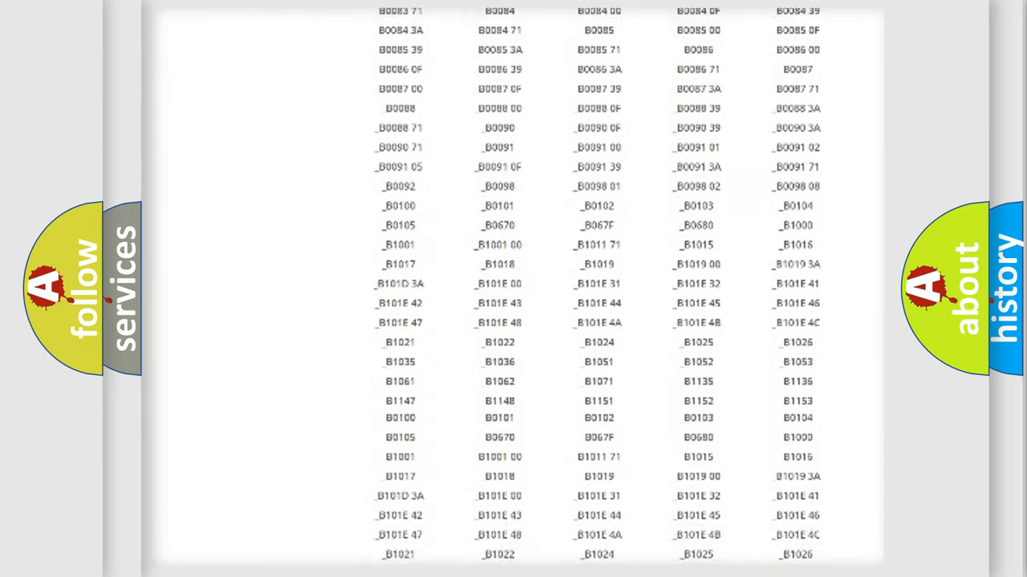
{"action": "scroll", "scroll_direction": "up", "scroll_amount": 3}
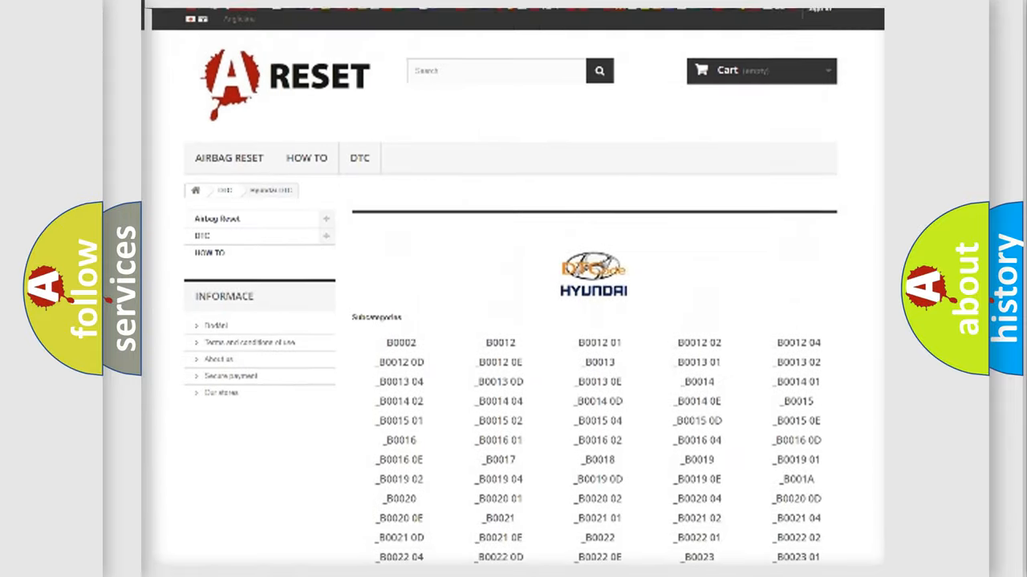